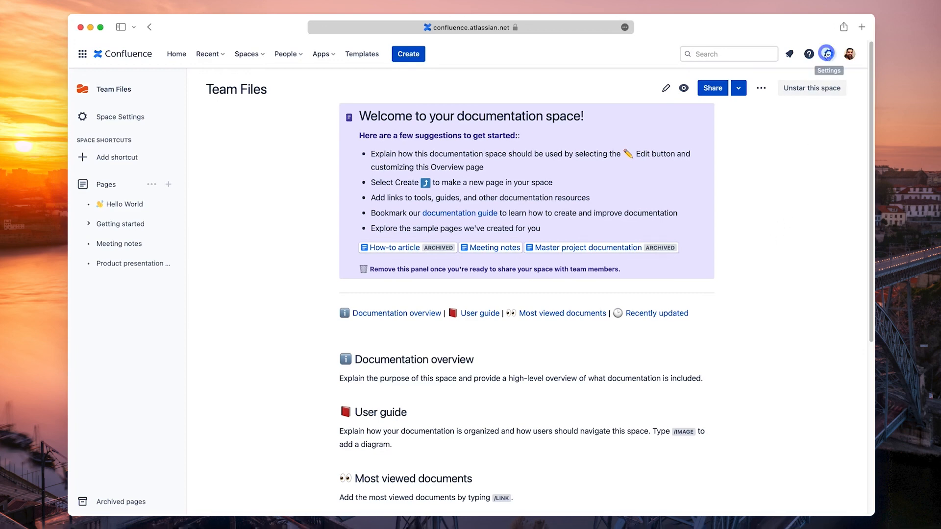
Step: Reach the Marketplace's Find new apps page via the site administration settings
click(826, 53)
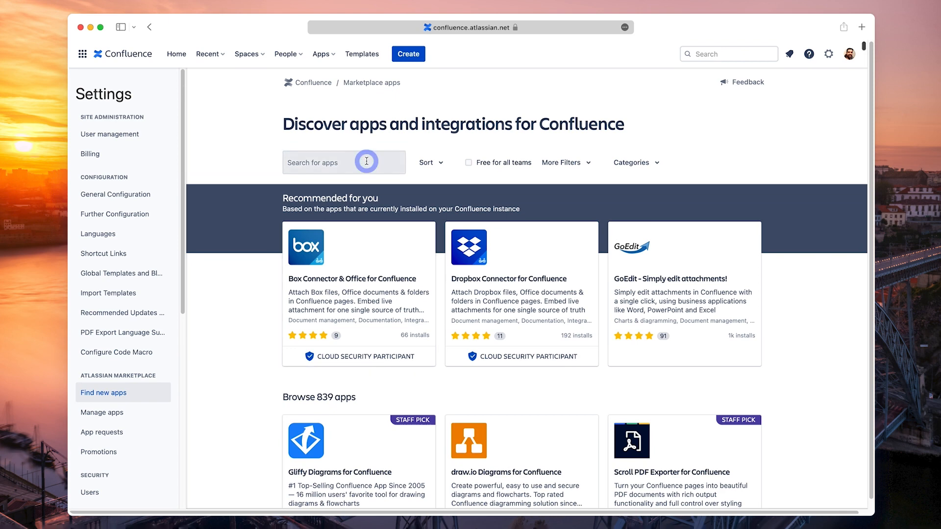
Step: Search the Marketplace for 'team f' and bring up the Team Files: Office 365 & Google Docs listing
text(team f)
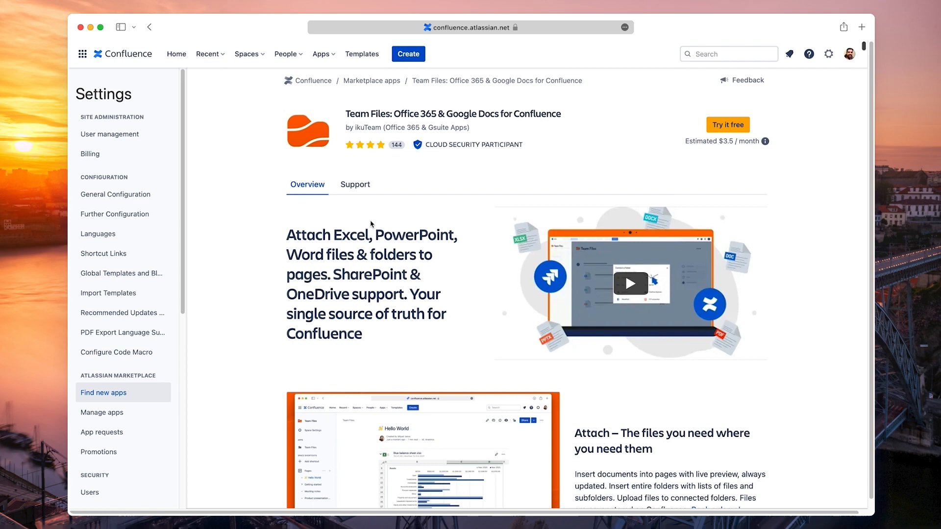
scroll(down, 3)
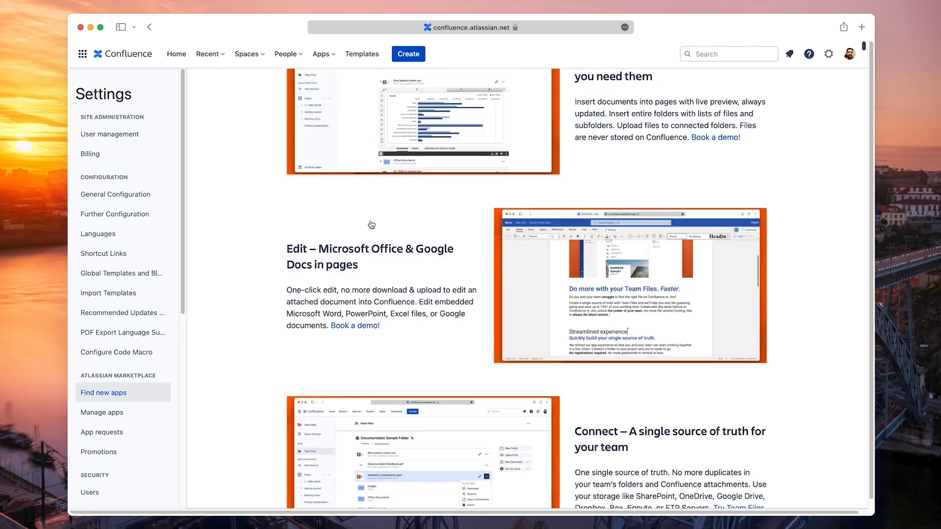
scroll(down, 3)
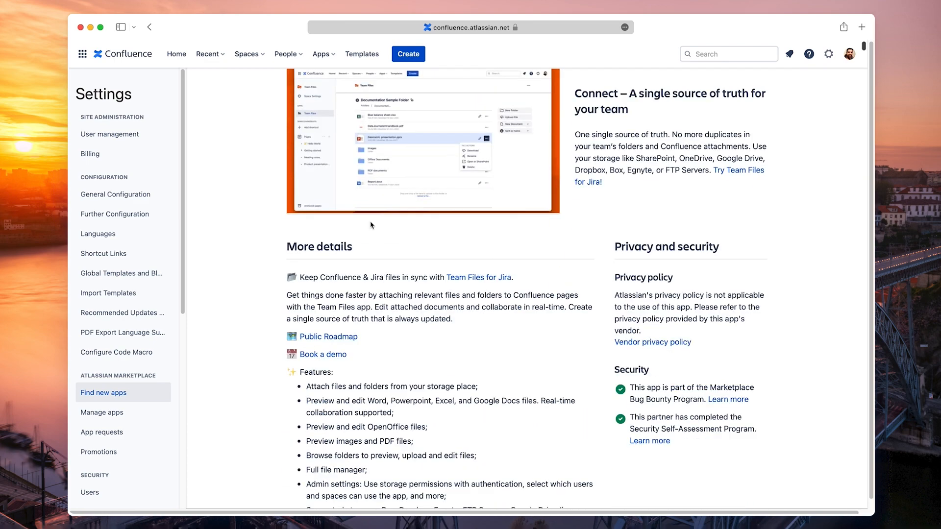
scroll(down, 3)
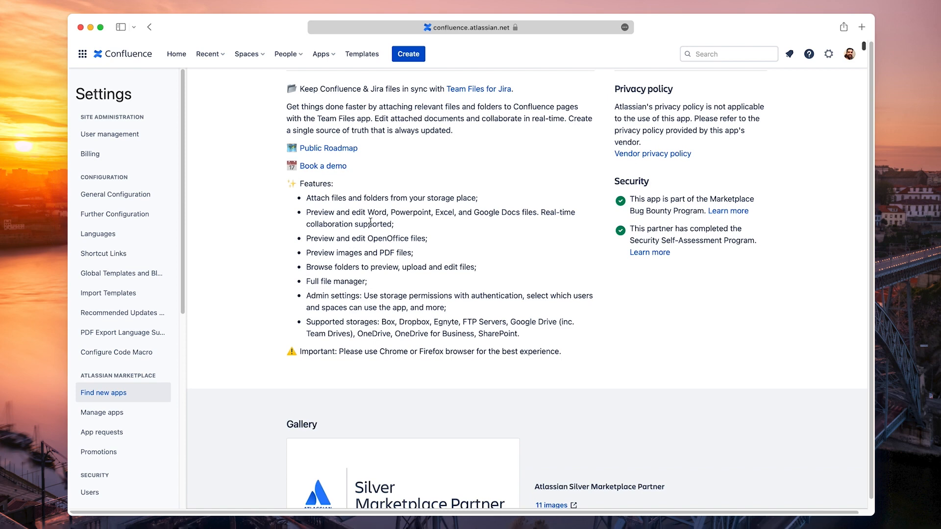
mouse_move(328, 148)
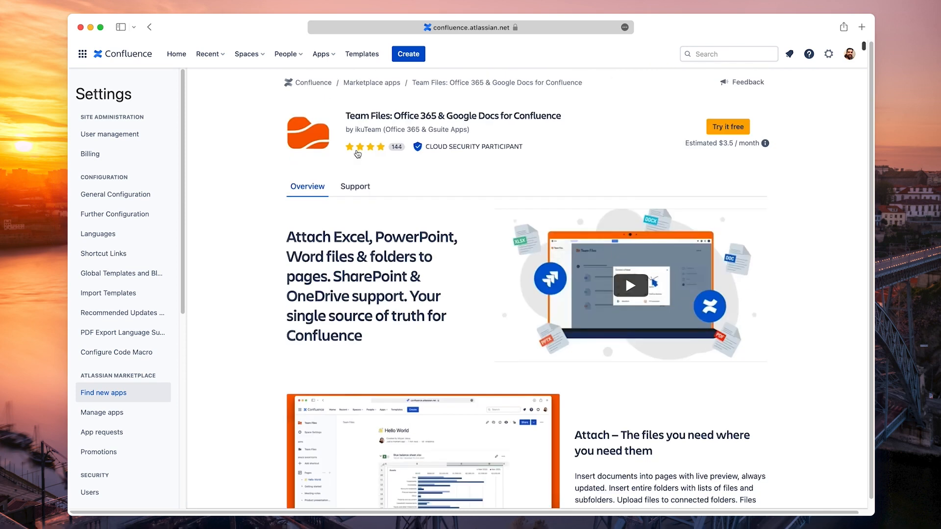
click(726, 127)
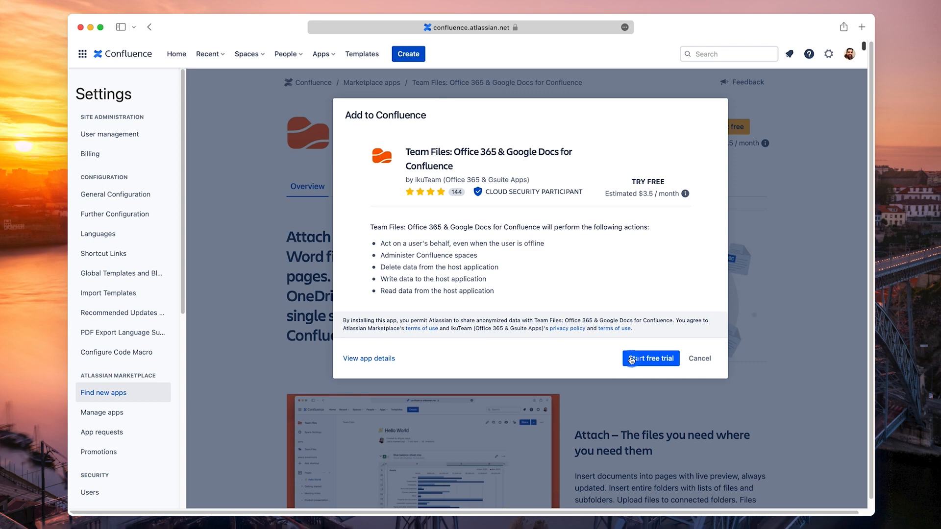
Step: Confirm the Add to Confluence dialog to install Team Files as a free trial
click(649, 359)
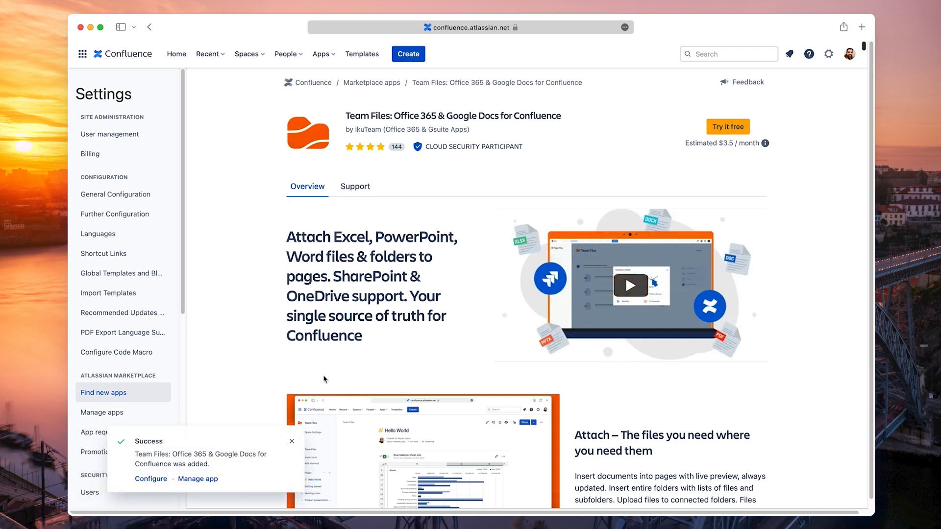
mouse_move(277, 448)
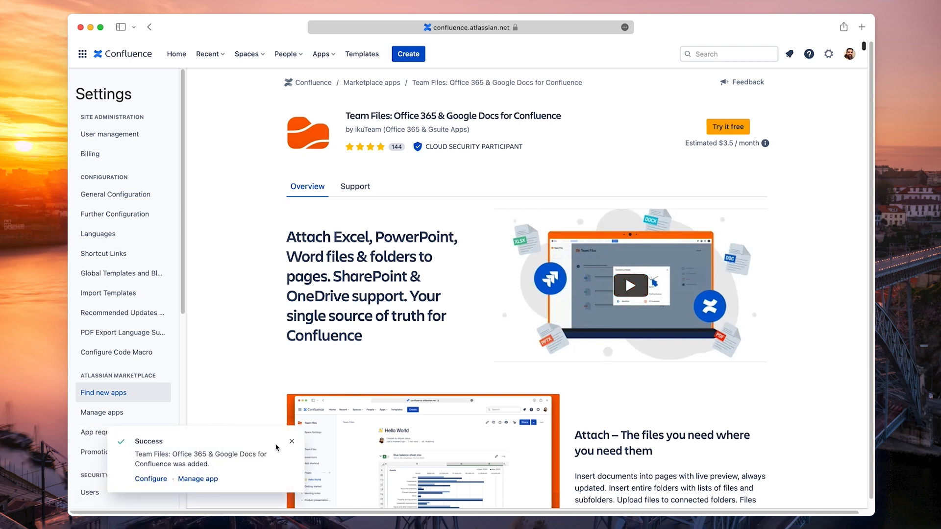